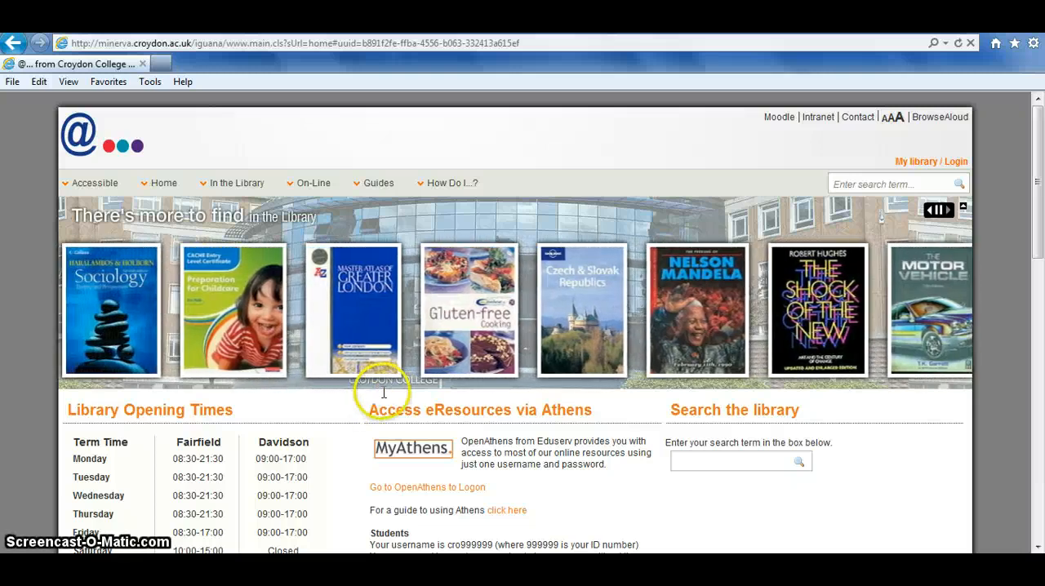
Bring up the My Library login form from the catalogue home page.
{"action": "left_click", "coordinate": [939, 209]}
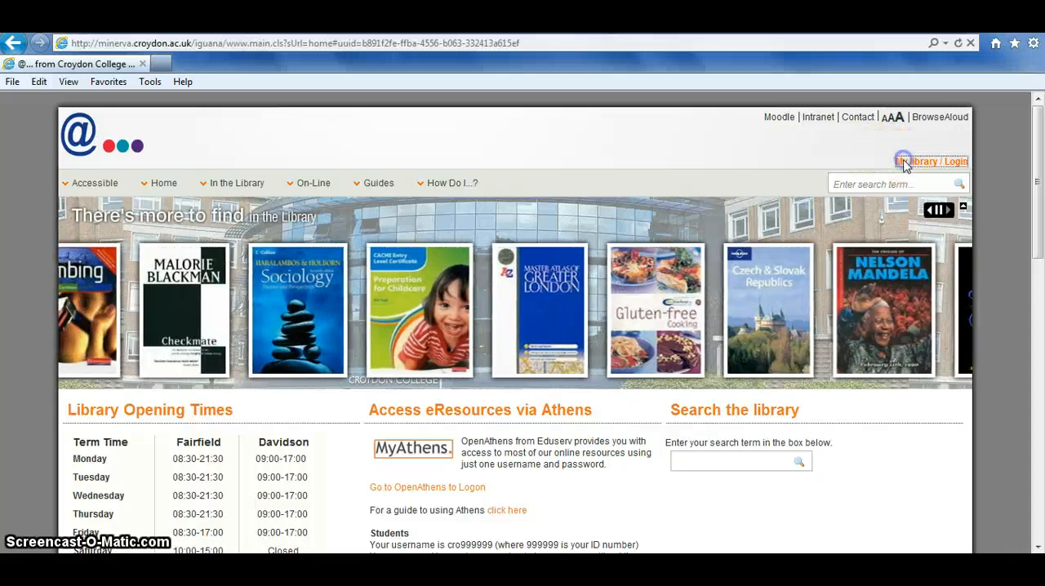
{"action": "left_click", "coordinate": [929, 161]}
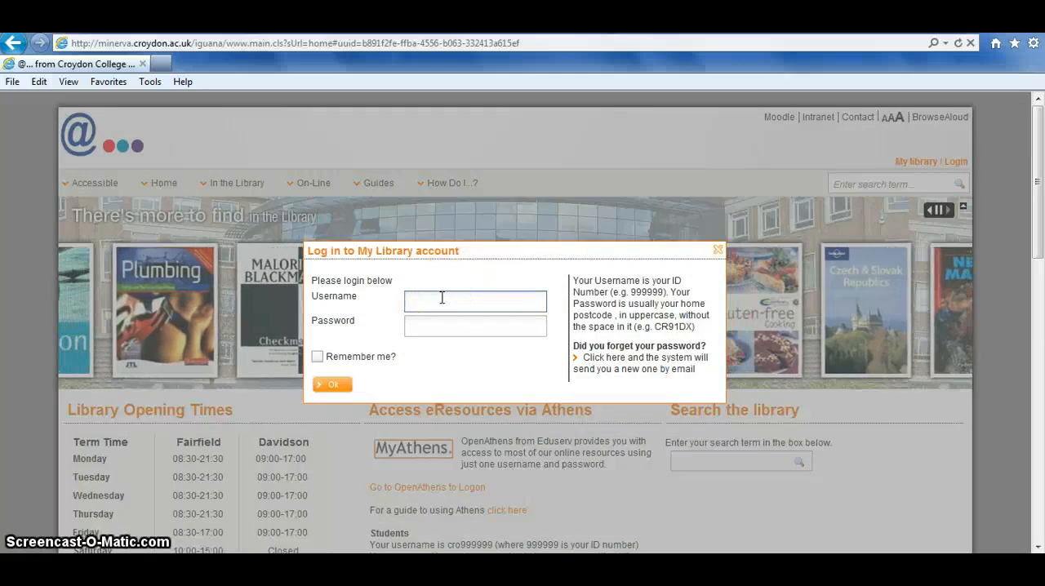
Sign in to My Library as user 999999 with the postcode password.
{"action": "type", "text": "99"}
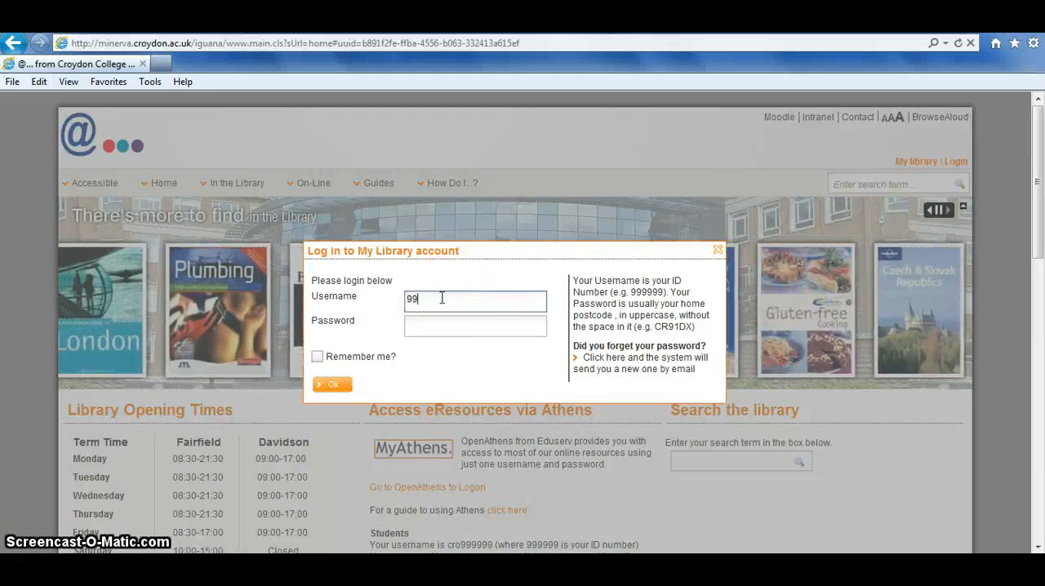
{"action": "type", "text": "999"}
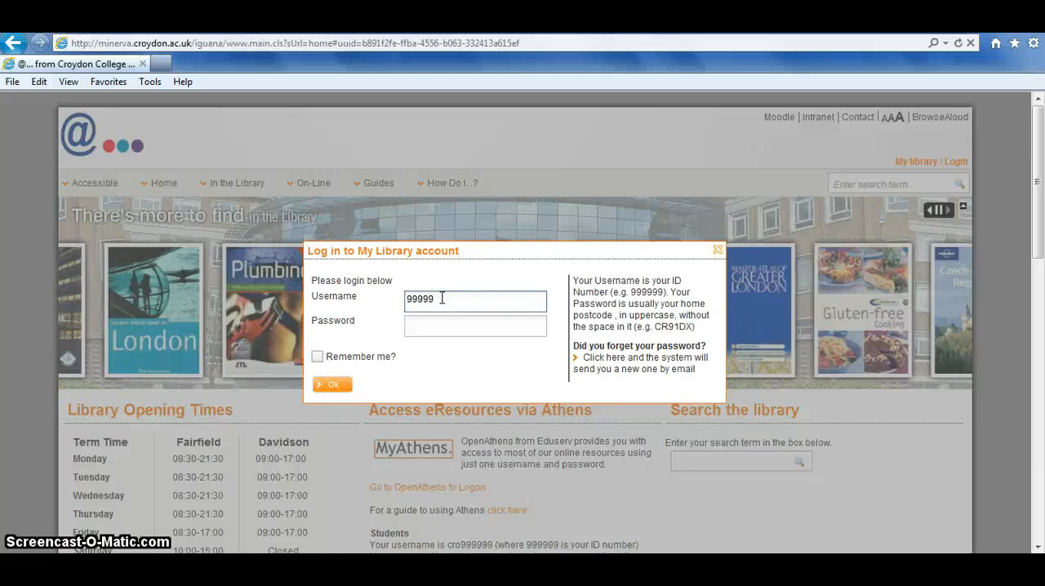
{"action": "left_click", "coordinate": [475, 326]}
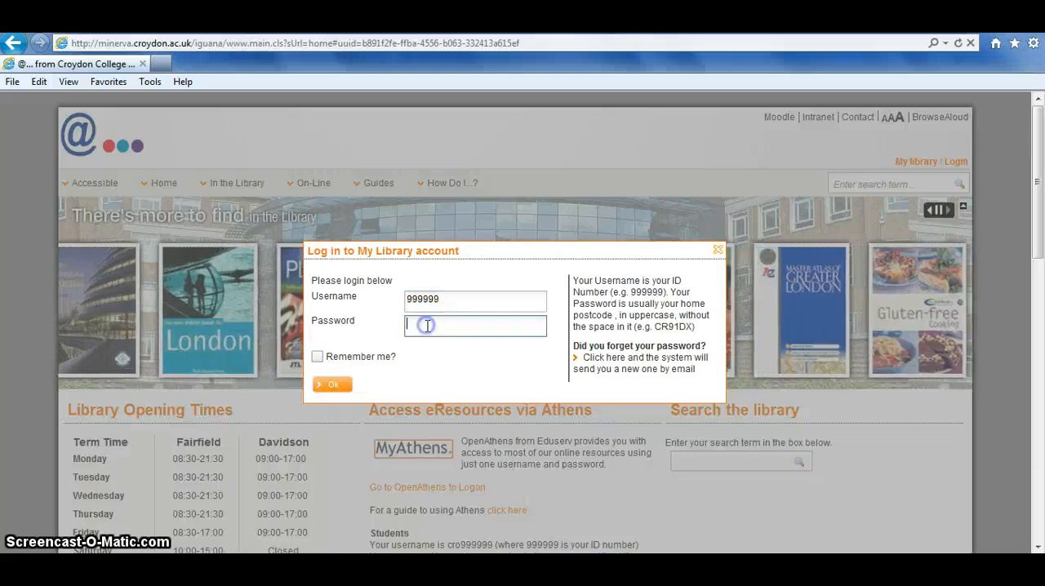
{"action": "type", "text": "•"}
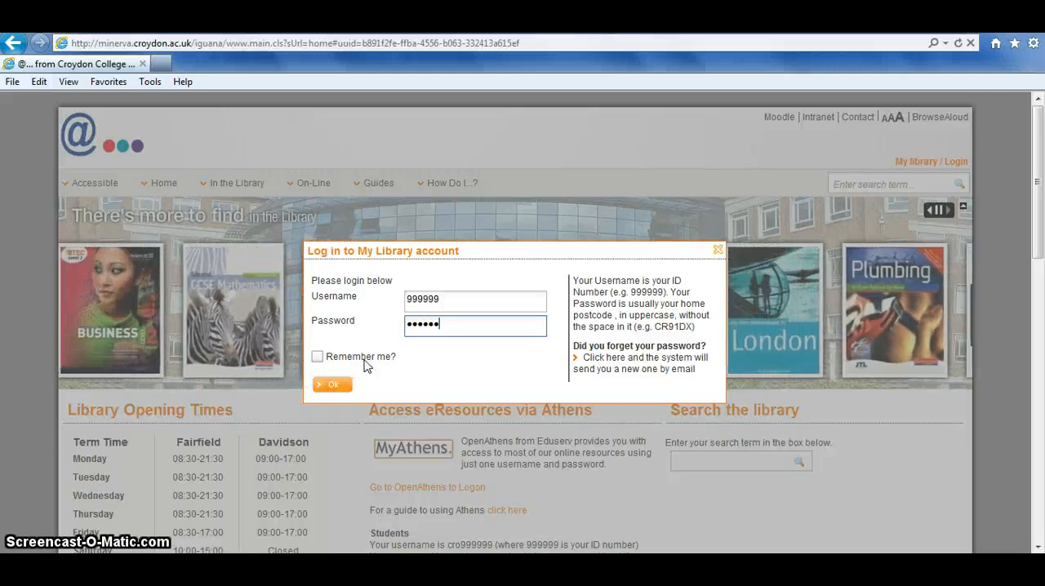
{"action": "left_click", "coordinate": [332, 385]}
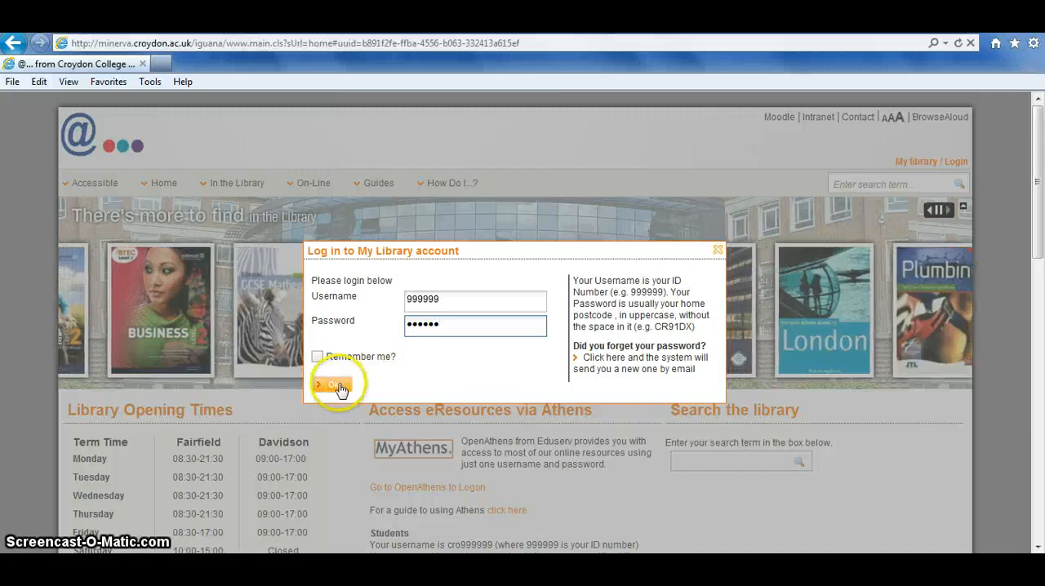
{"action": "left_click", "coordinate": [330, 384]}
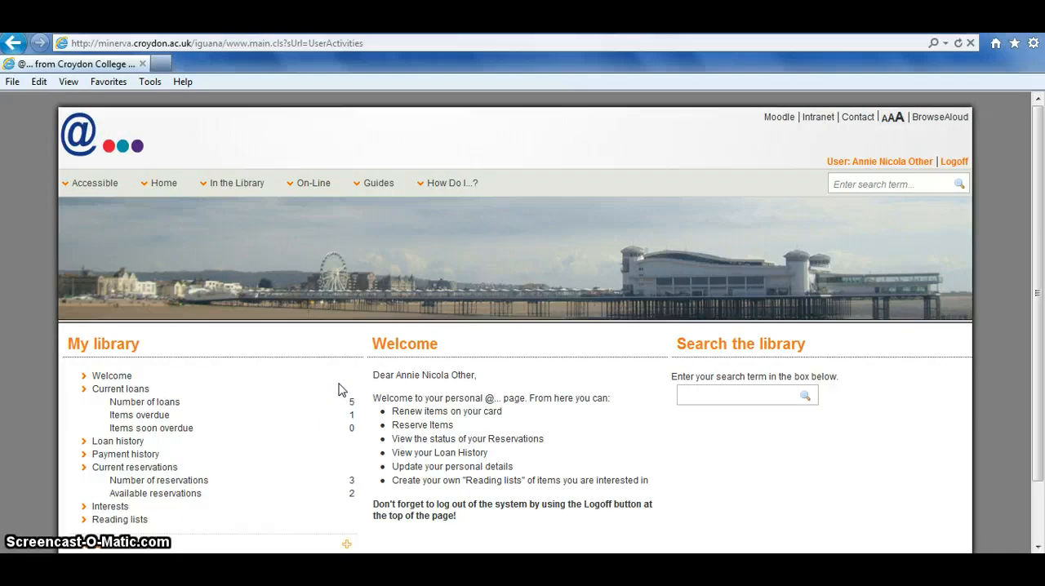
{"action": "mouse_move", "coordinate": [1037, 211]}
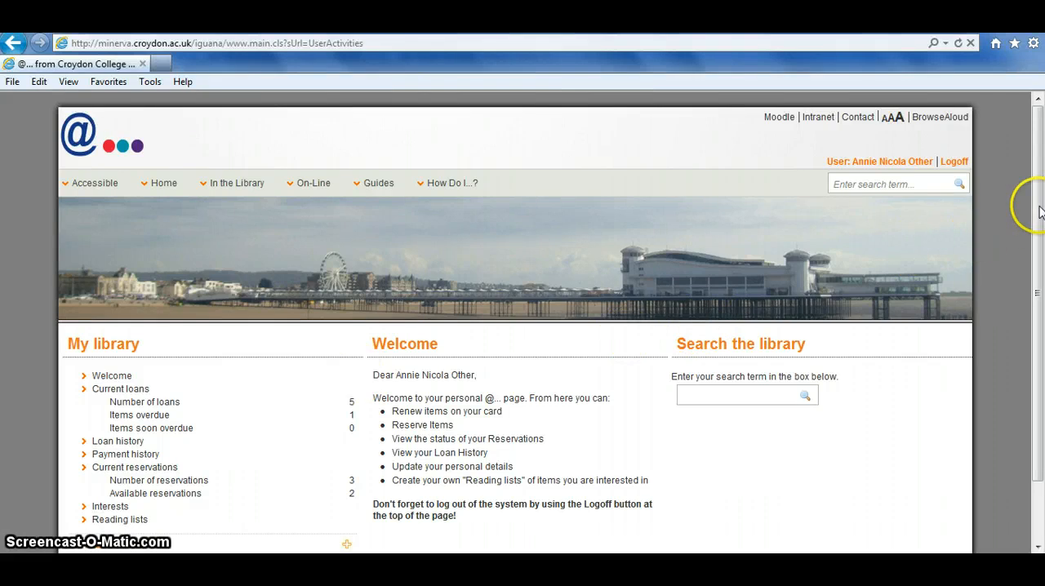
{"action": "scroll", "scroll_direction": "down", "scroll_amount": 3}
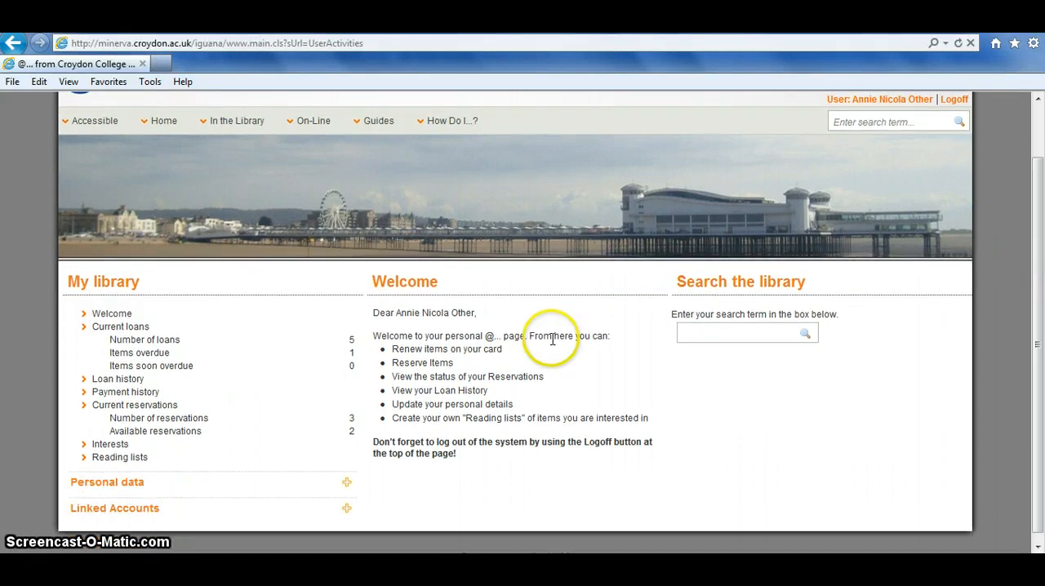
{"action": "mouse_move", "coordinate": [261, 340]}
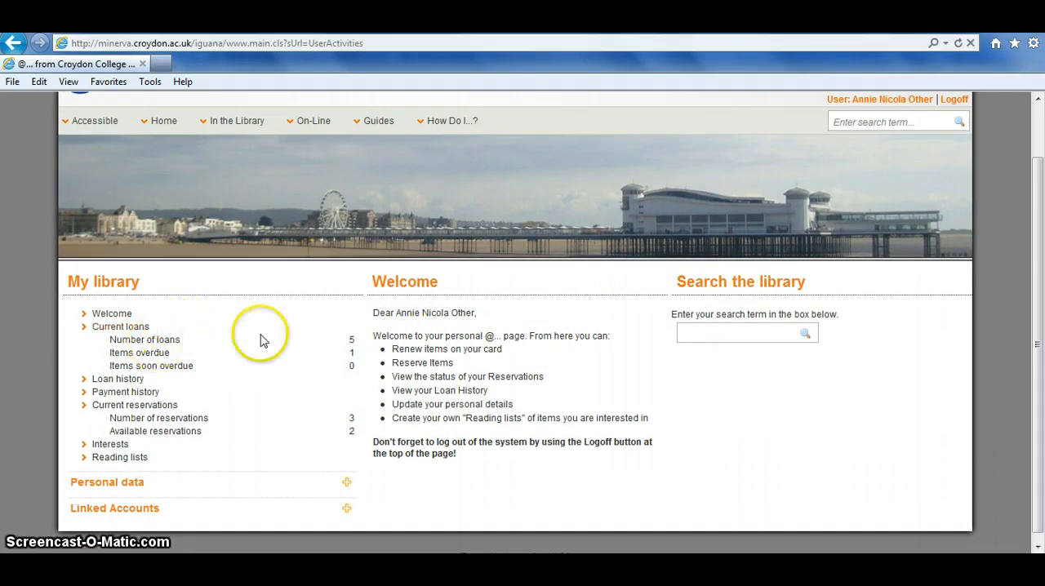
{"action": "mouse_move", "coordinate": [366, 366]}
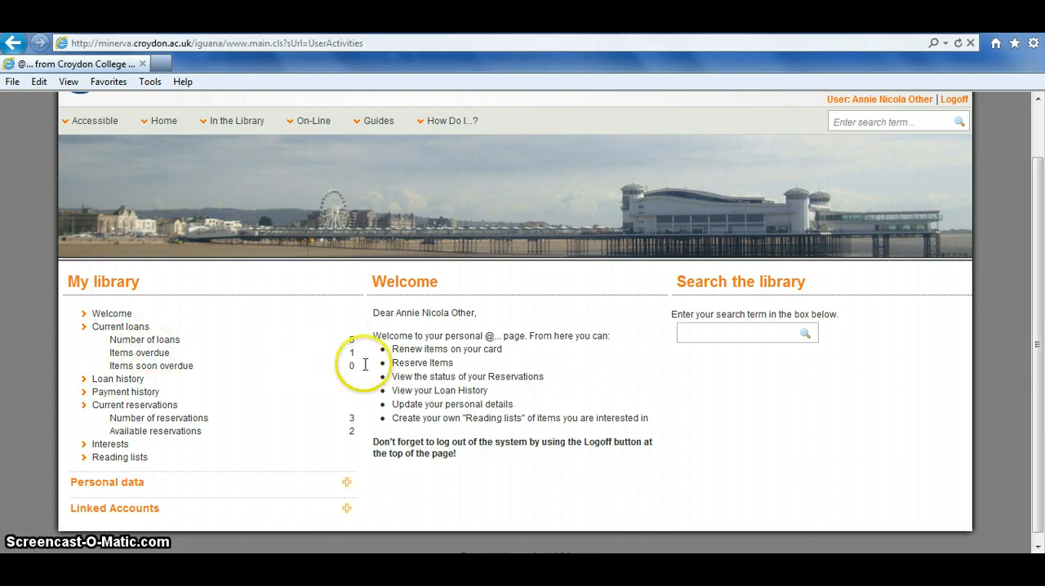
{"action": "mouse_move", "coordinate": [174, 361]}
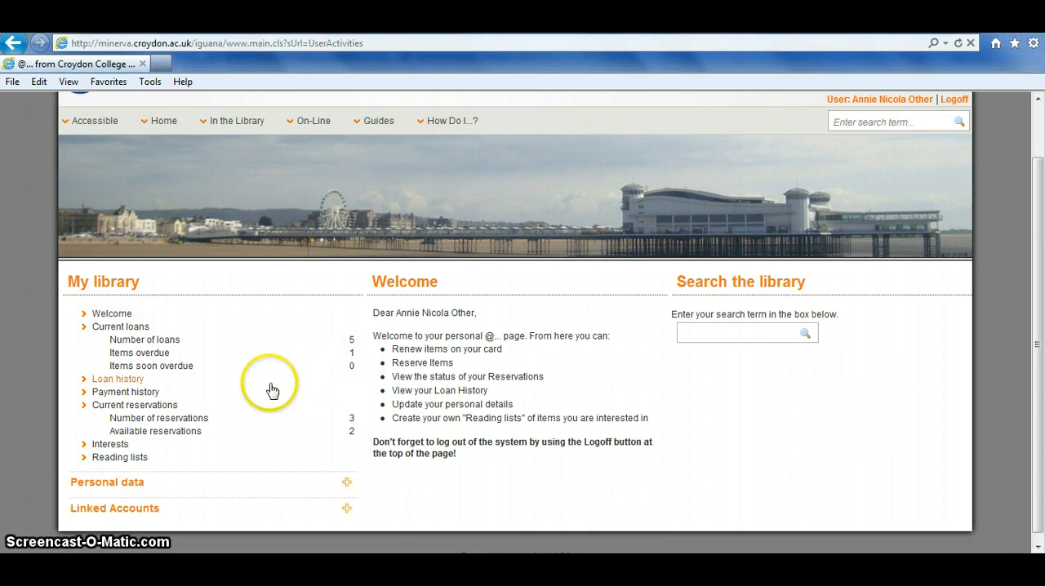
{"action": "mouse_move", "coordinate": [134, 389]}
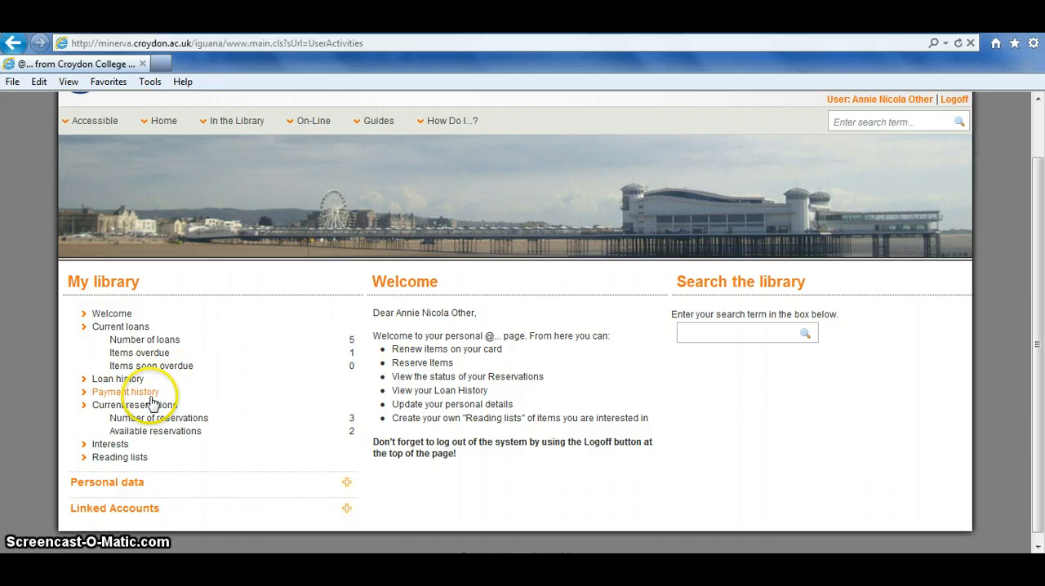
{"action": "mouse_move", "coordinate": [248, 422]}
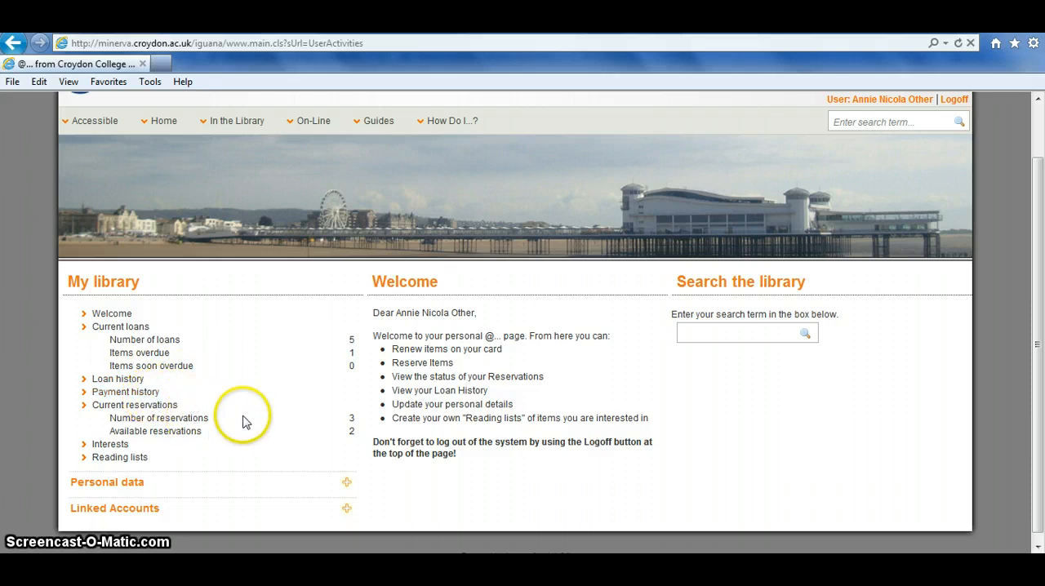
{"action": "mouse_move", "coordinate": [244, 427]}
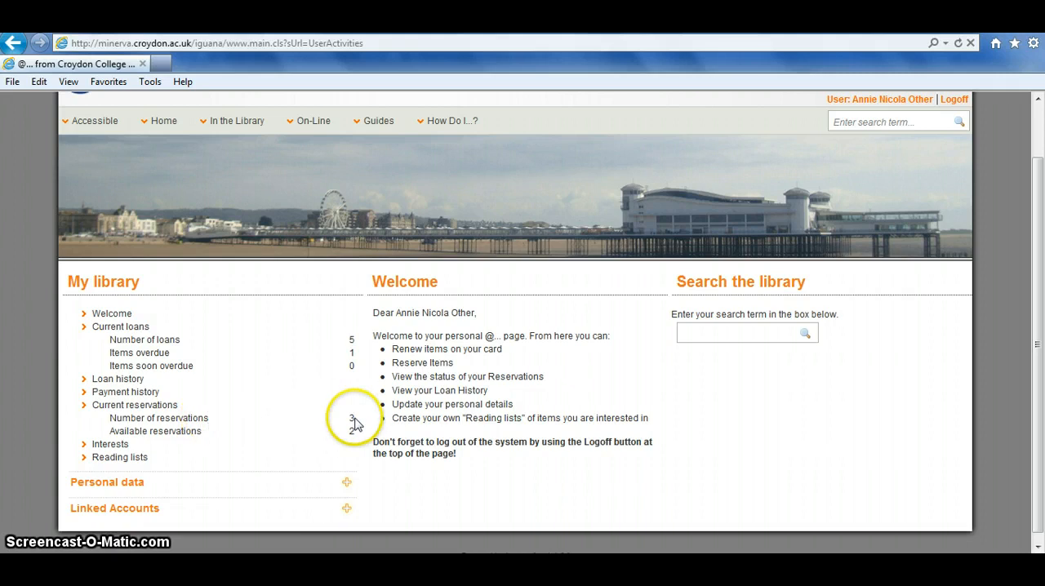
{"action": "mouse_move", "coordinate": [271, 418]}
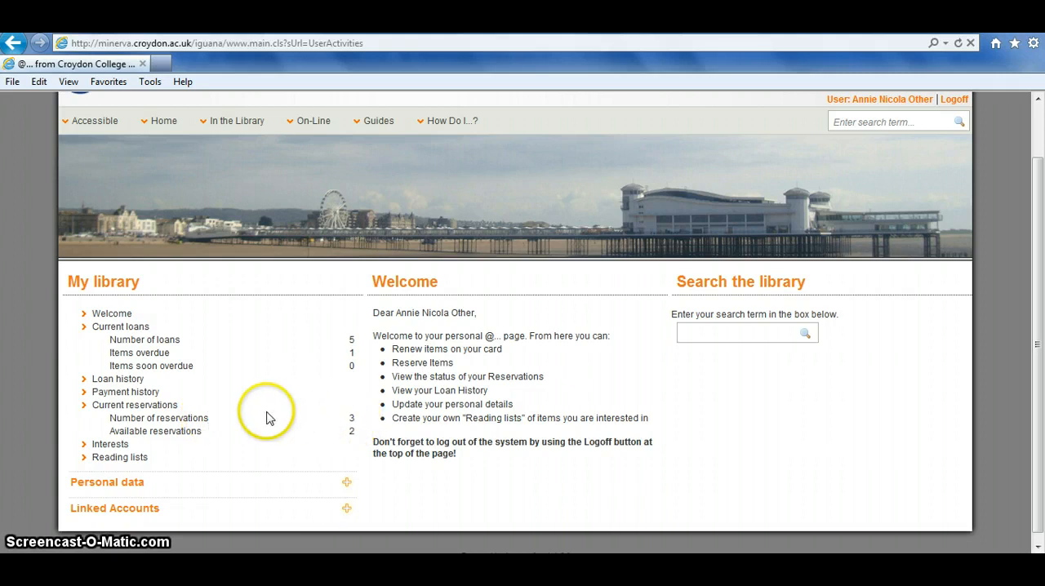
{"action": "mouse_move", "coordinate": [358, 447]}
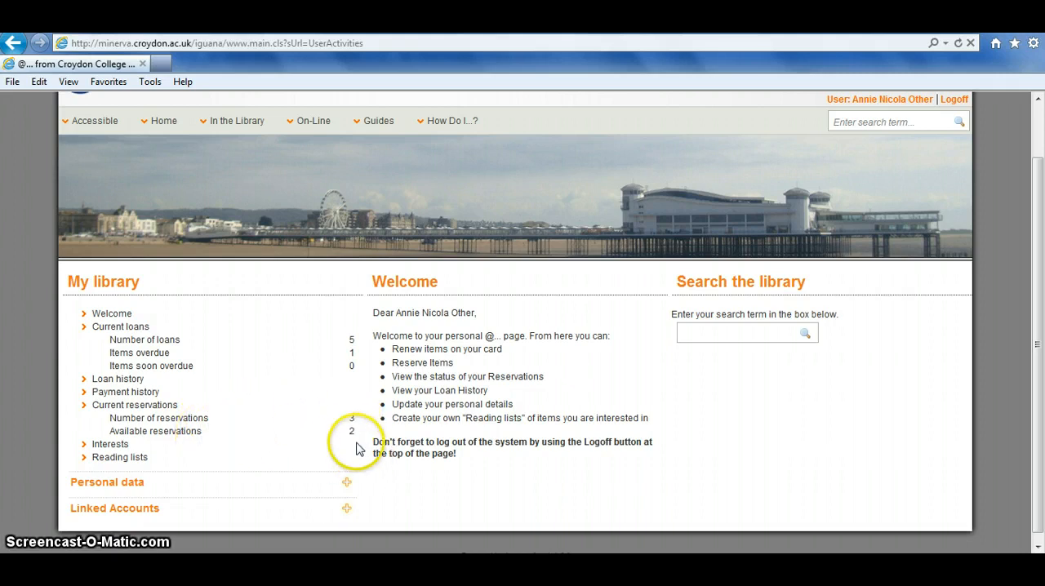
{"action": "mouse_move", "coordinate": [350, 438]}
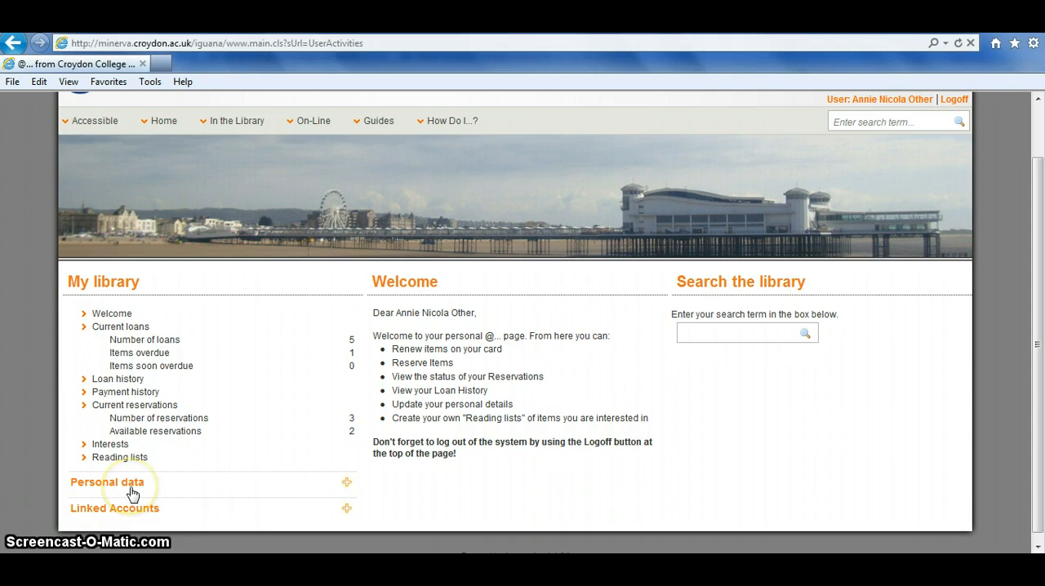
Expand Personal data to show address, email and membership expiry.
{"action": "left_click", "coordinate": [108, 482]}
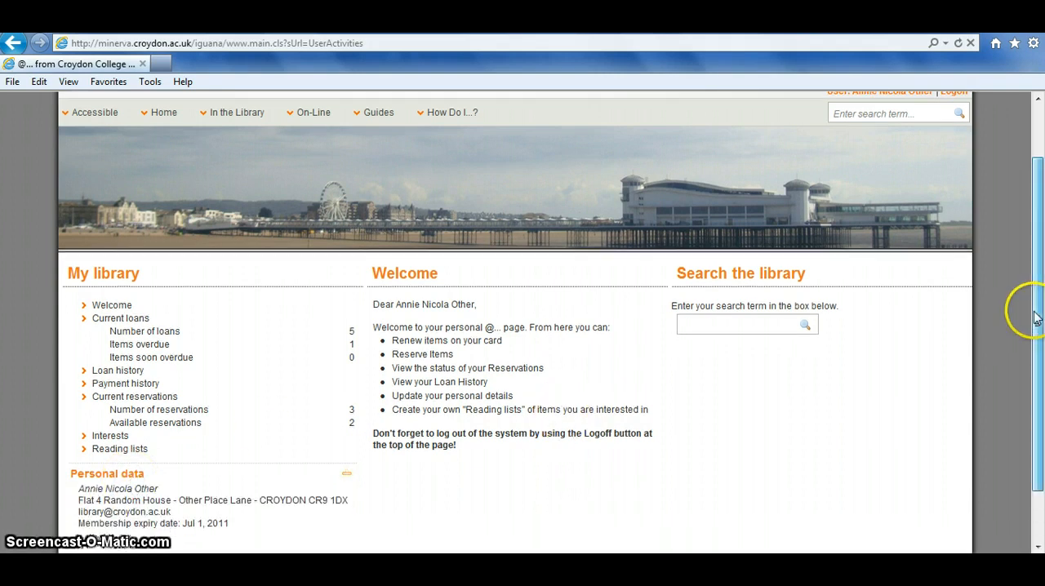
{"action": "scroll", "scroll_direction": "down", "scroll_amount": 3}
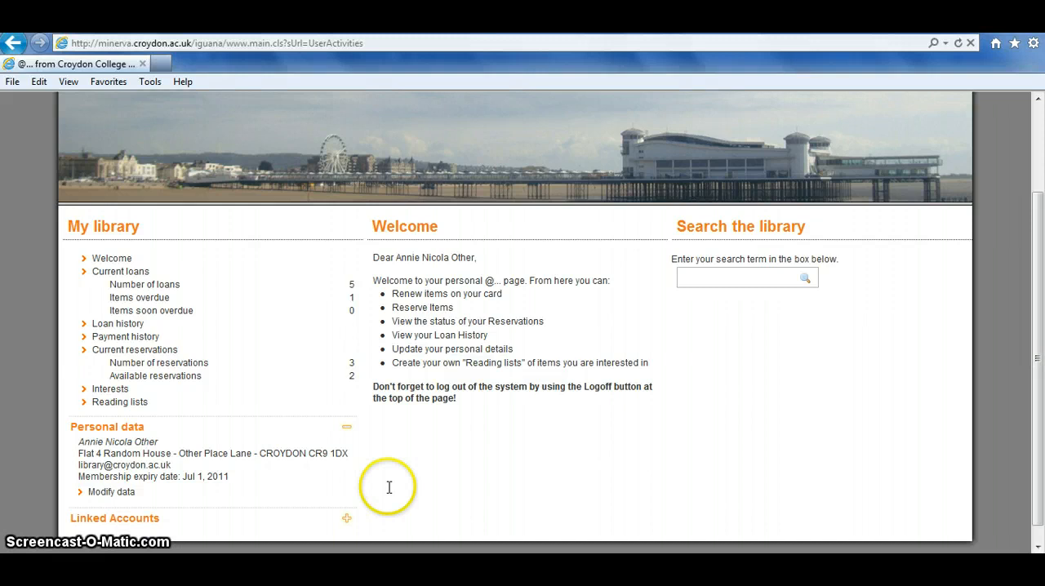
{"action": "mouse_move", "coordinate": [107, 492]}
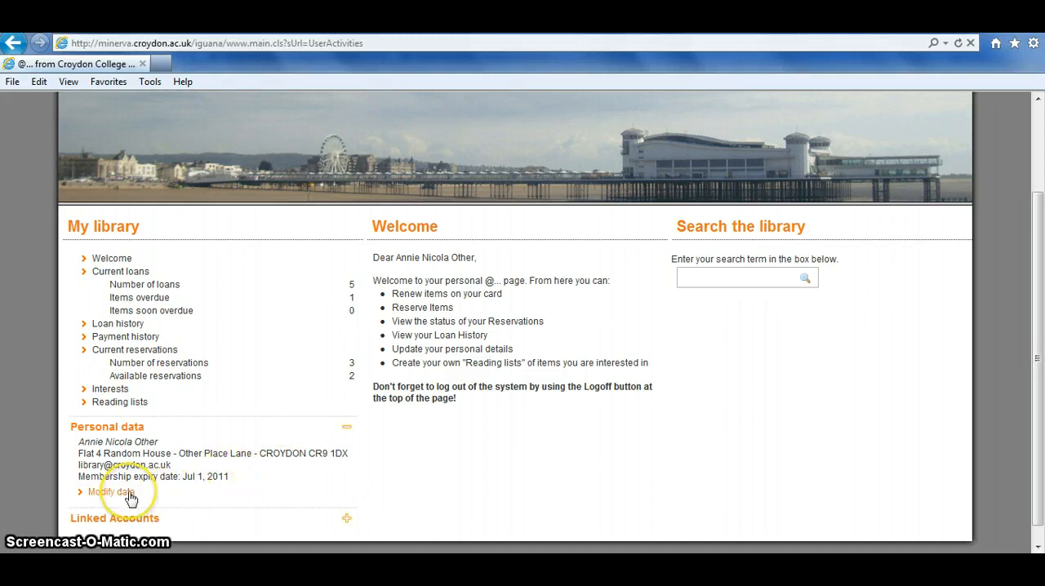
Bring up the Modify data form with password, address, email and phone fields.
{"action": "left_click", "coordinate": [106, 492]}
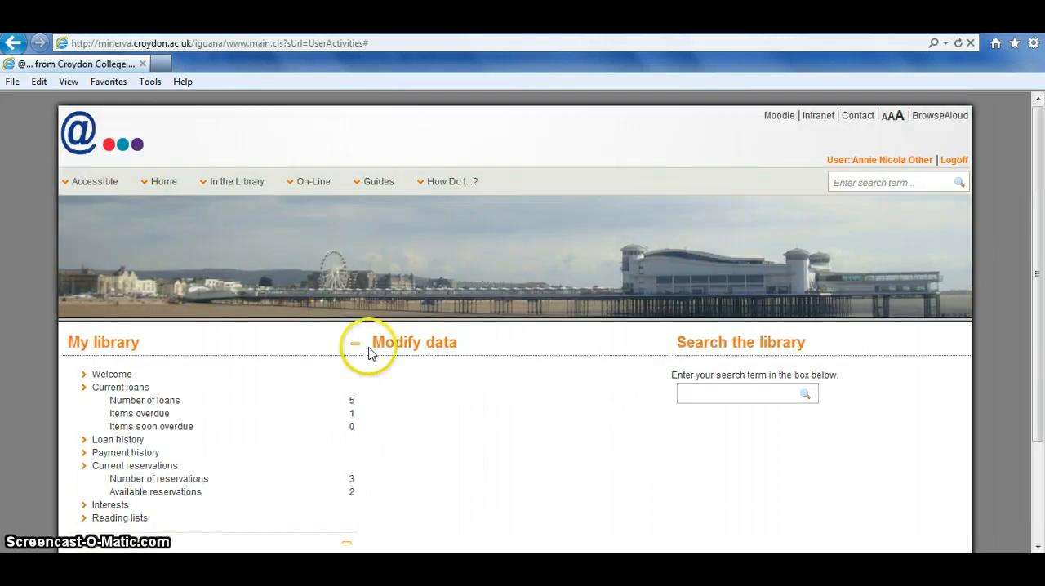
{"action": "left_click", "coordinate": [356, 342]}
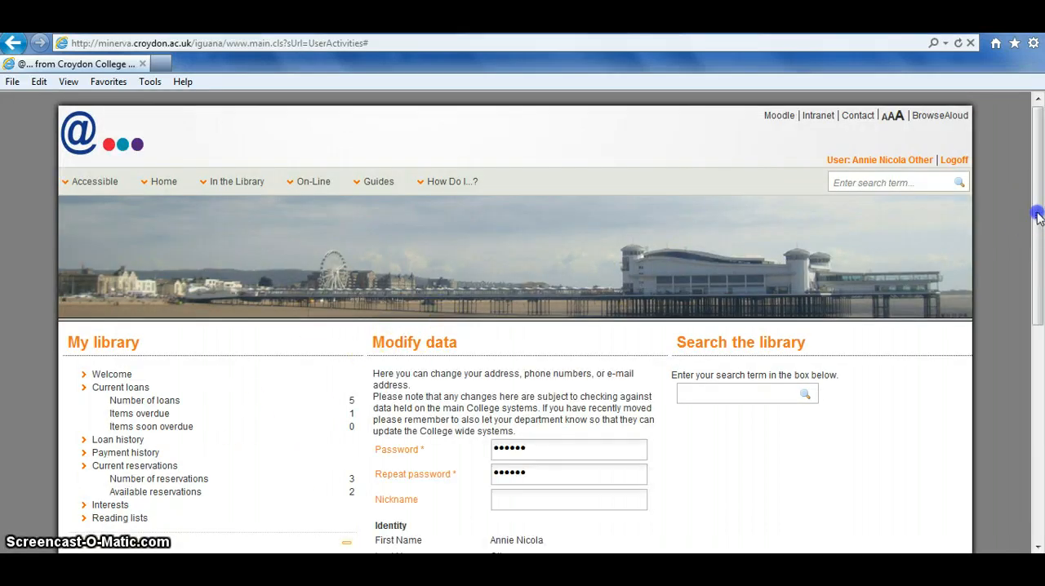
{"action": "scroll", "scroll_direction": "down", "scroll_amount": 3}
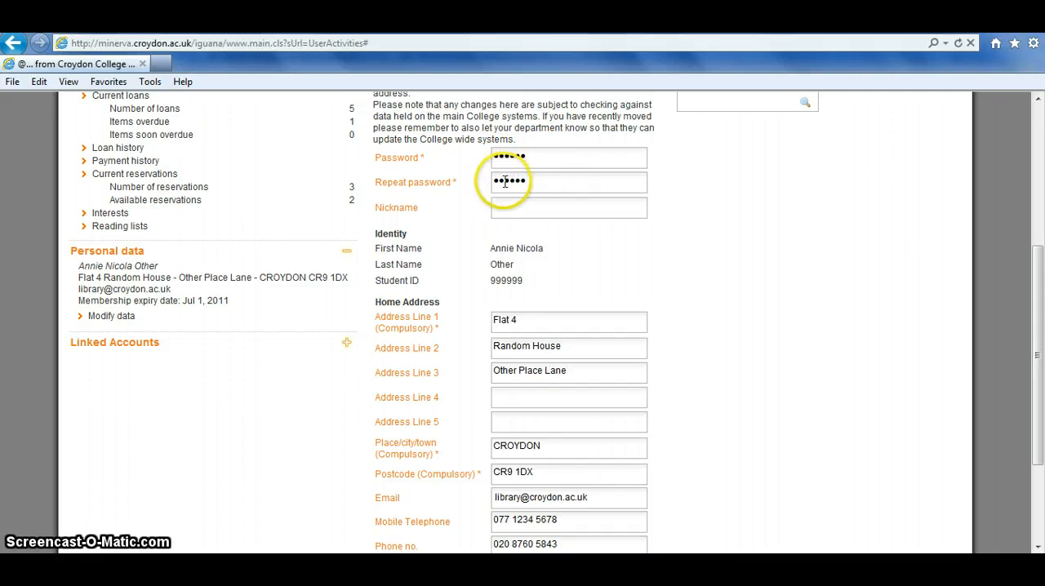
{"action": "mouse_move", "coordinate": [689, 221]}
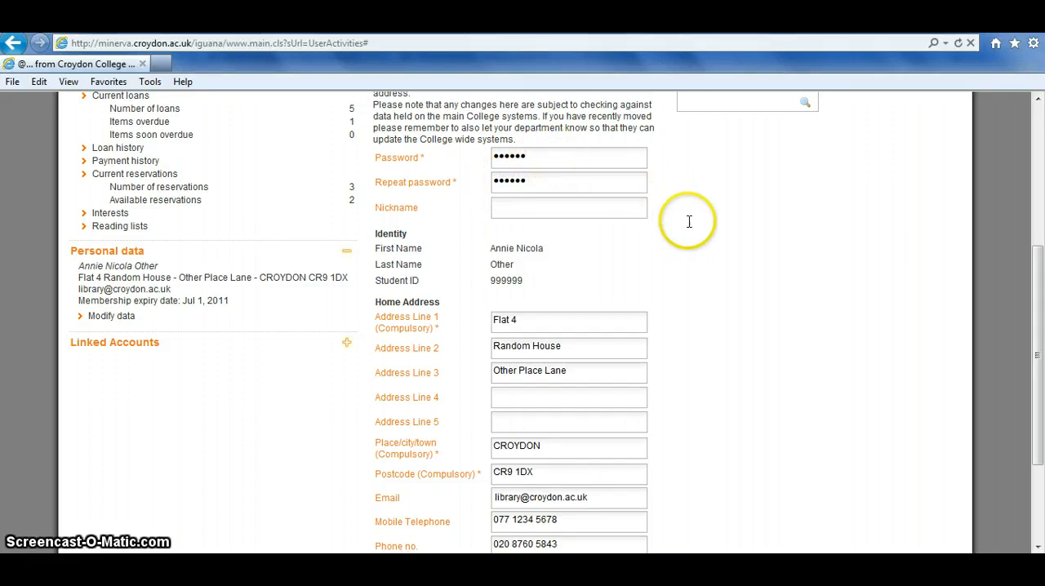
{"action": "scroll", "scroll_direction": "down", "scroll_amount": 3}
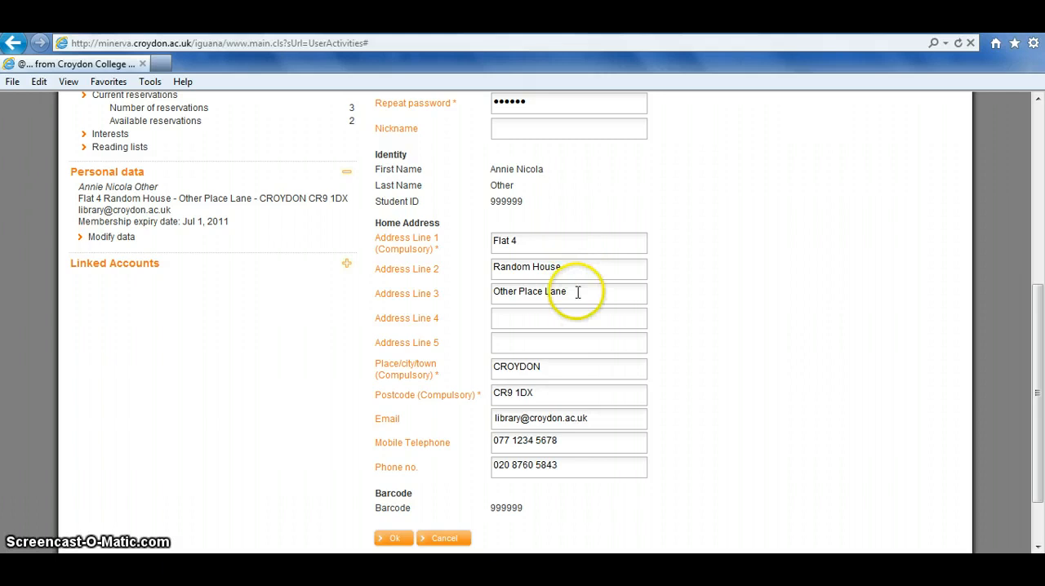
{"action": "mouse_move", "coordinate": [568, 401]}
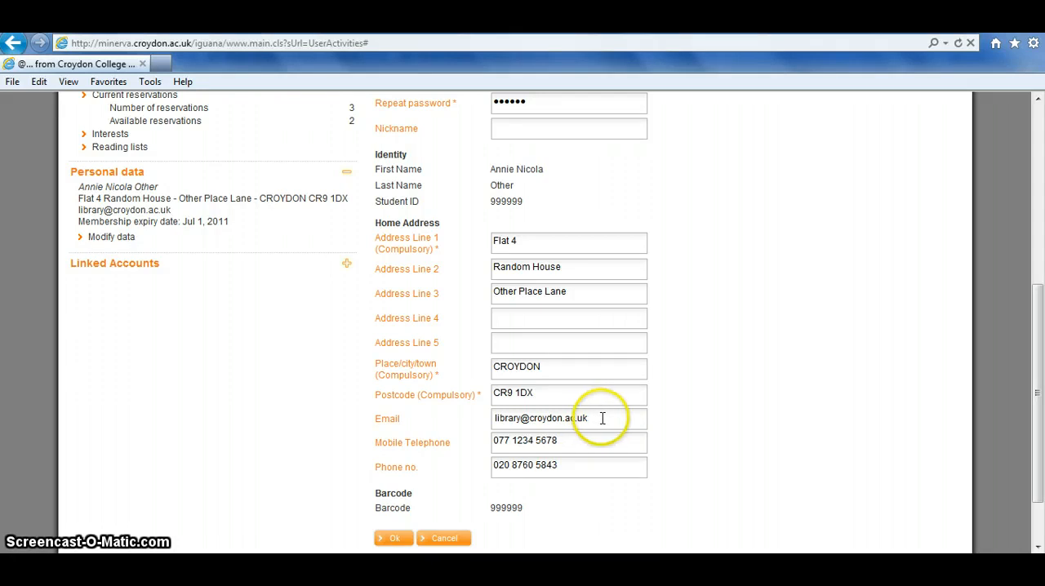
{"action": "mouse_move", "coordinate": [595, 419]}
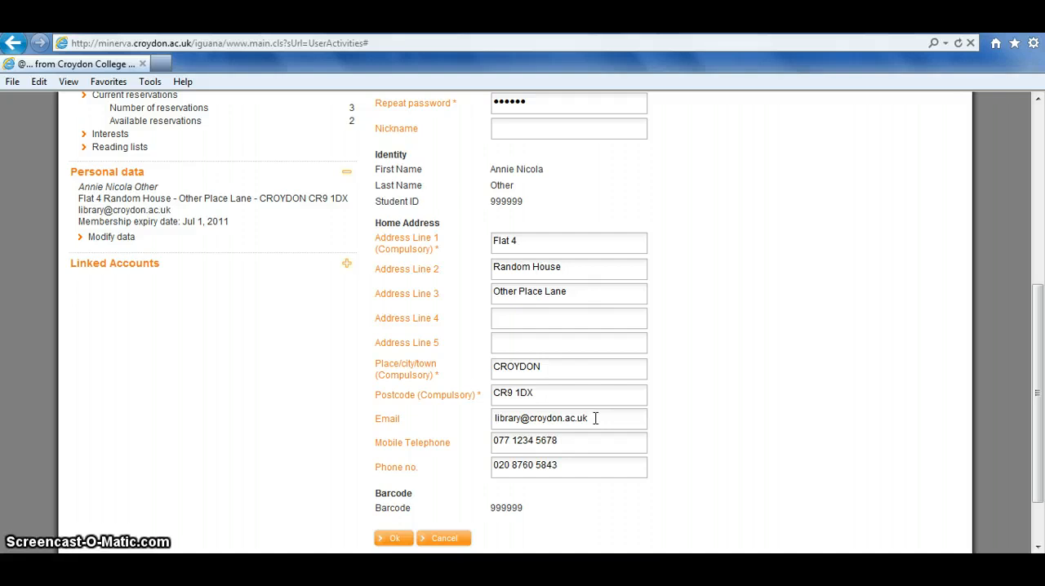
{"action": "mouse_move", "coordinate": [709, 402]}
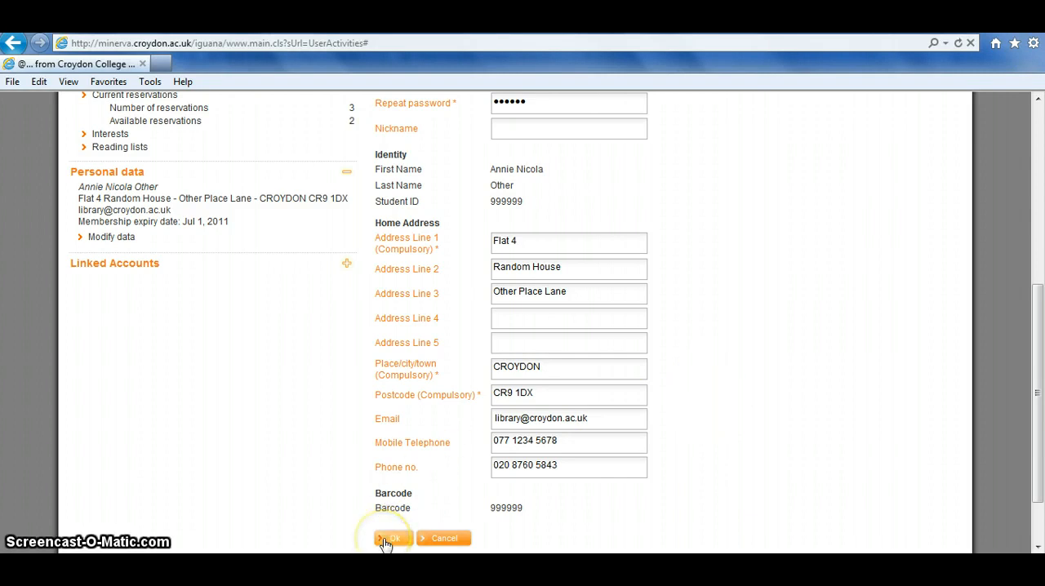
{"action": "mouse_move", "coordinate": [461, 451]}
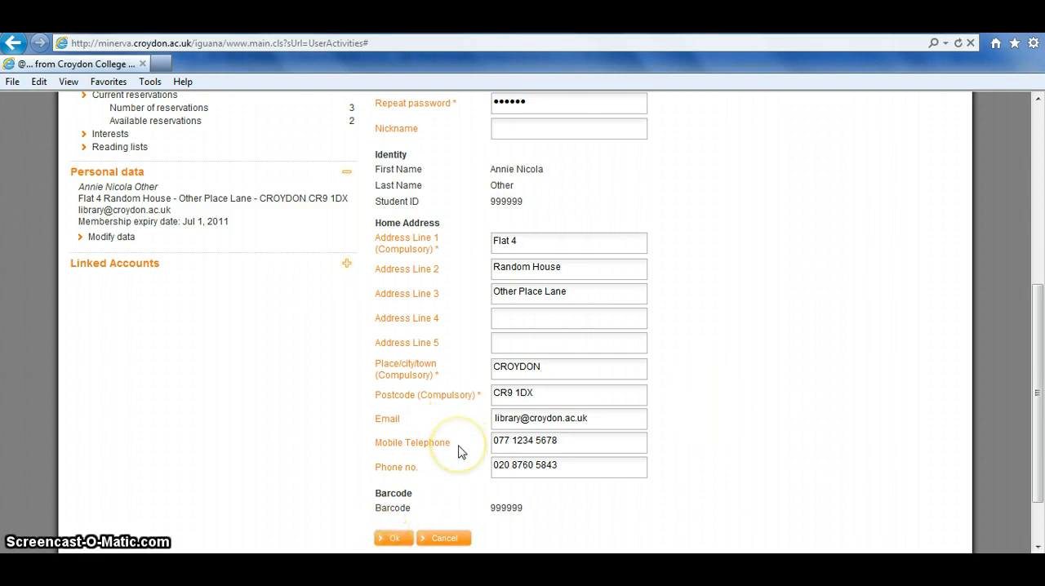
{"action": "mouse_move", "coordinate": [460, 451]}
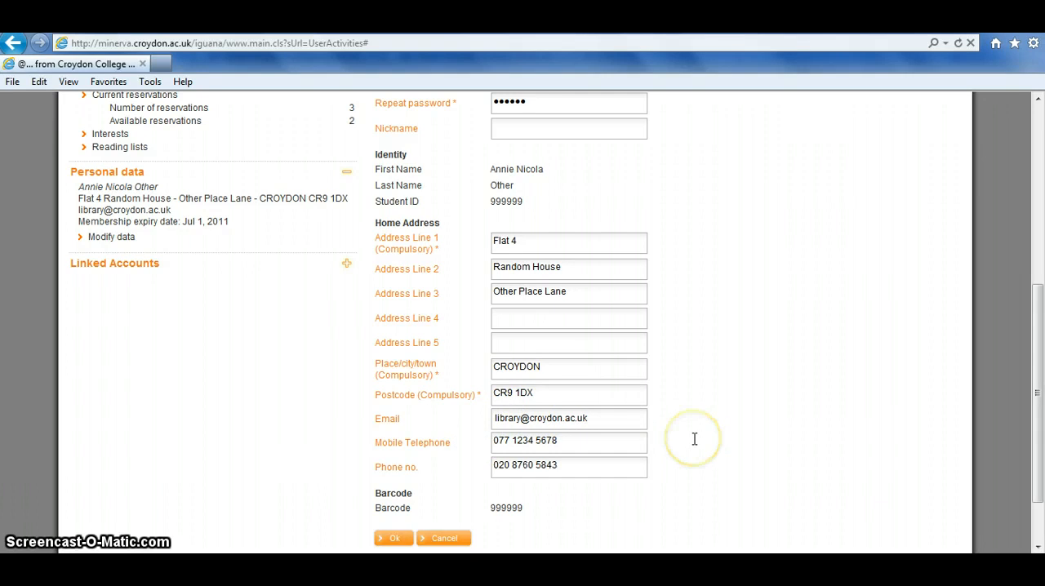
{"action": "mouse_move", "coordinate": [467, 431]}
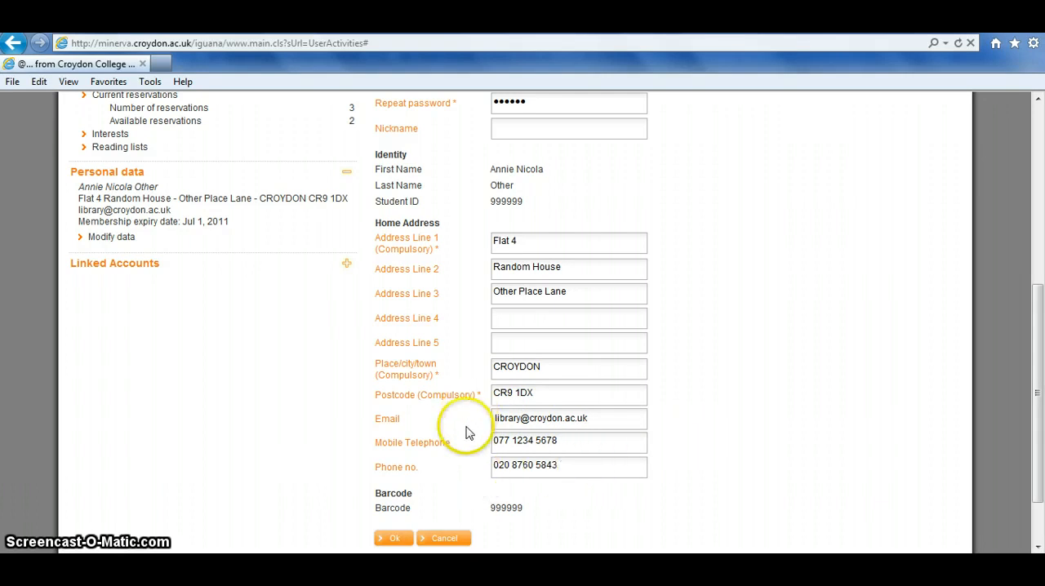